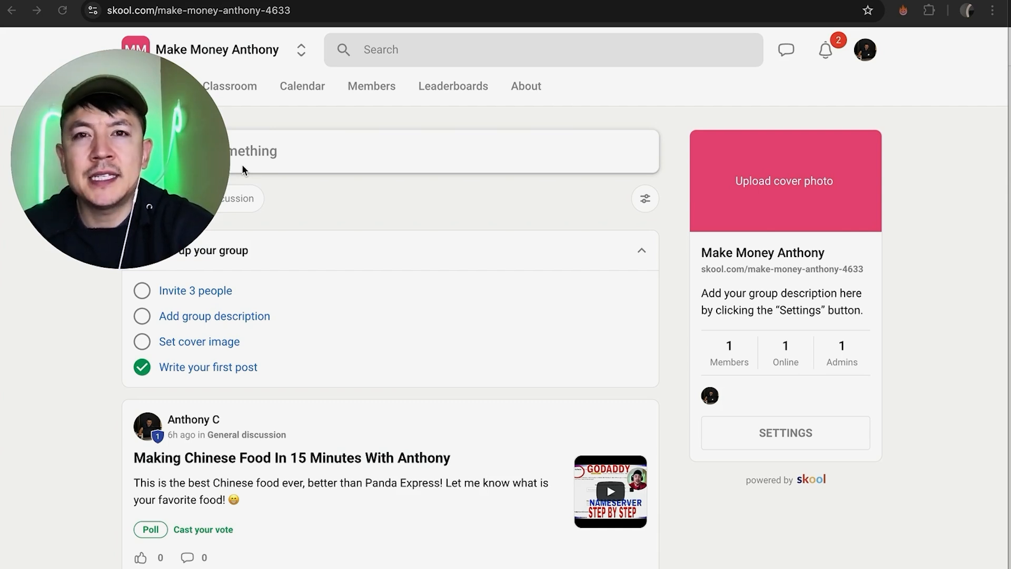
pyautogui.moveTo(394, 114)
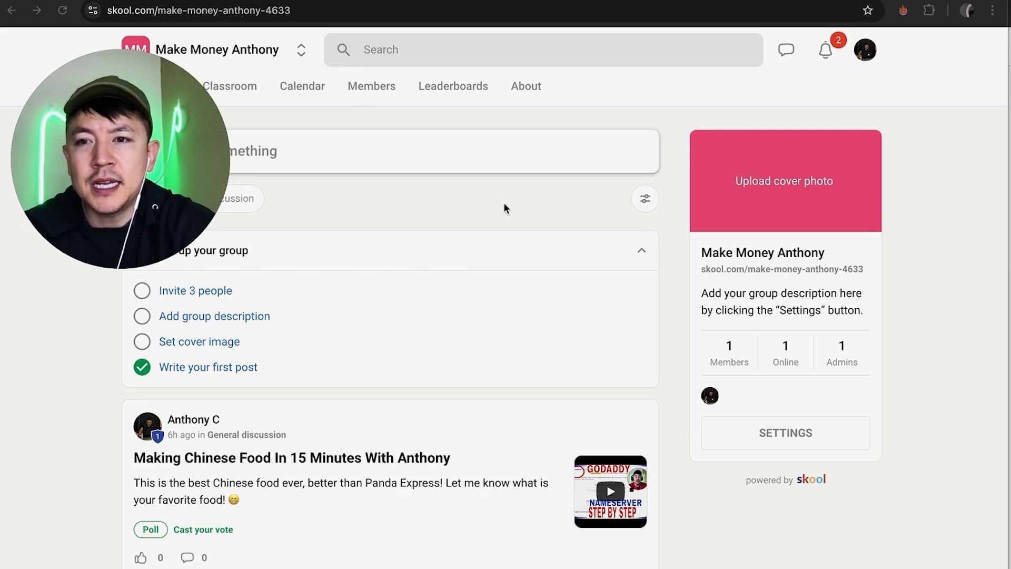
pyautogui.moveTo(548, 208)
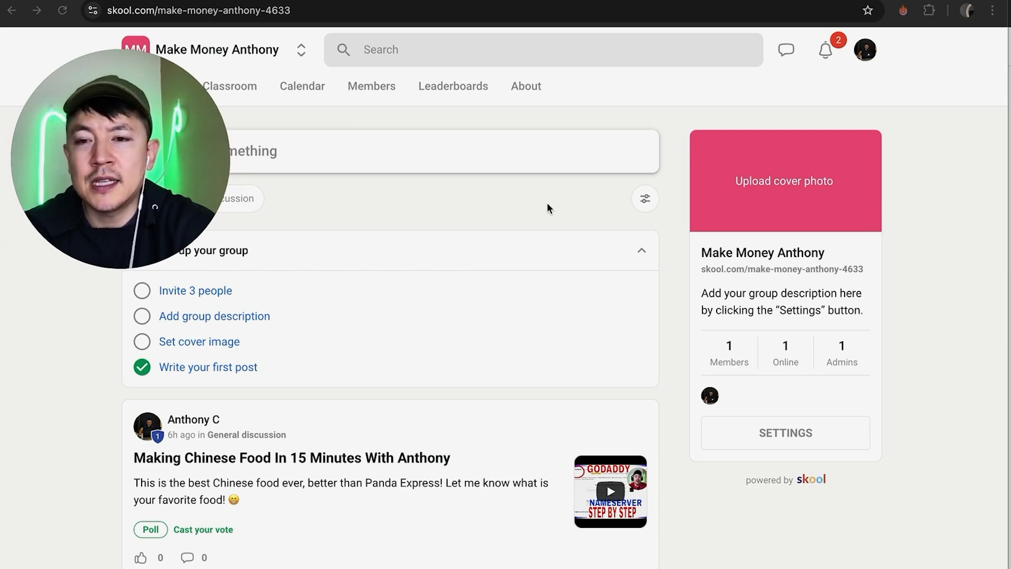
pyautogui.moveTo(670, 131)
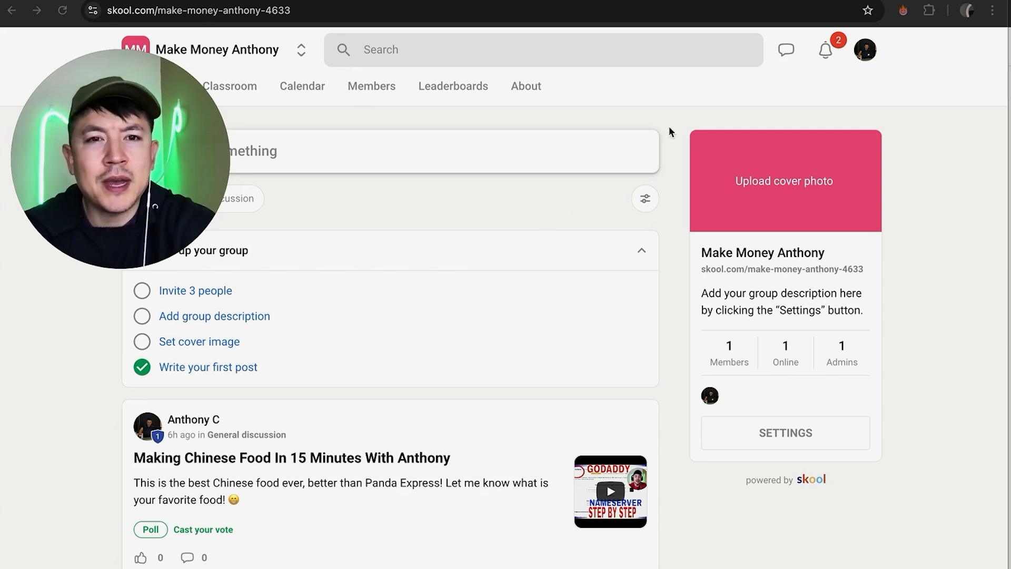
pyautogui.moveTo(904, 146)
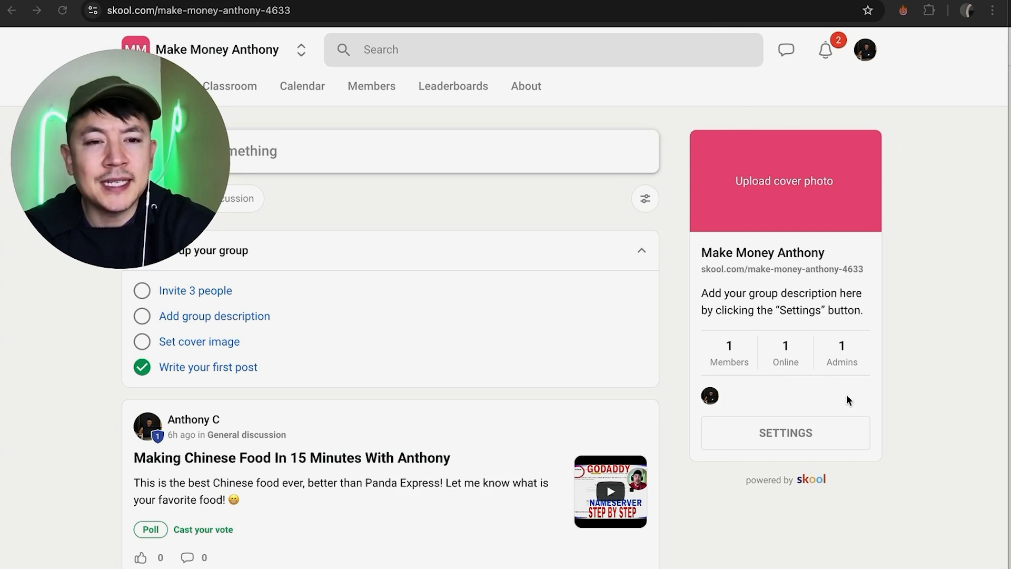
# Step: Open the group's Pricing settings listing the $250/month, $500/month and Free tiers
pyautogui.click(784, 431)
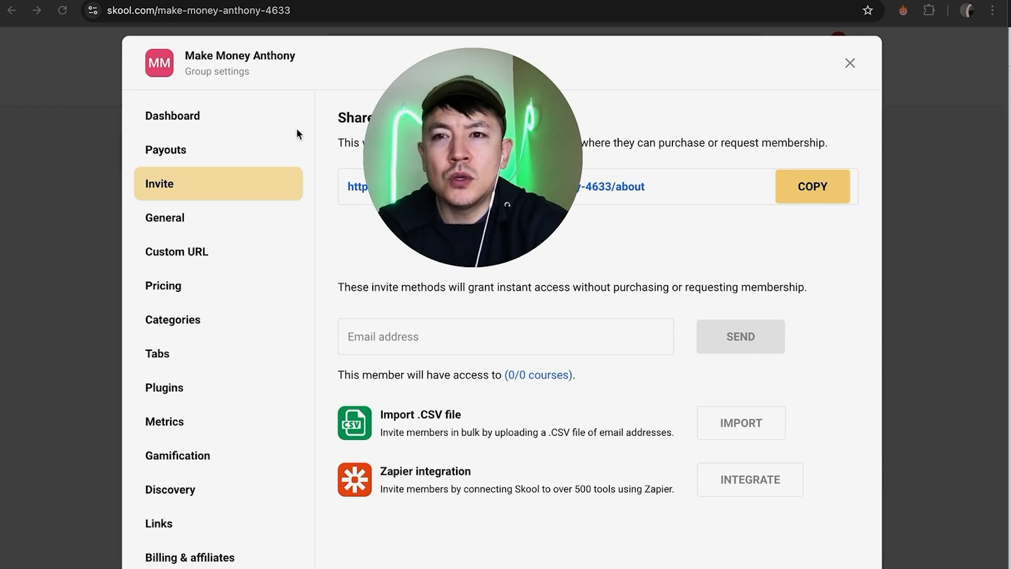
pyautogui.moveTo(169, 333)
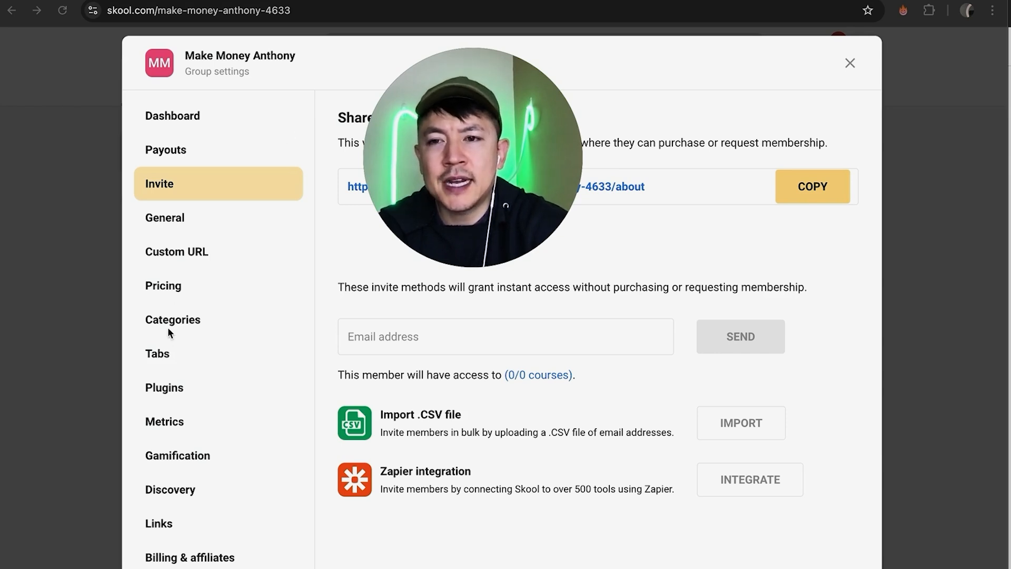
pyautogui.click(163, 285)
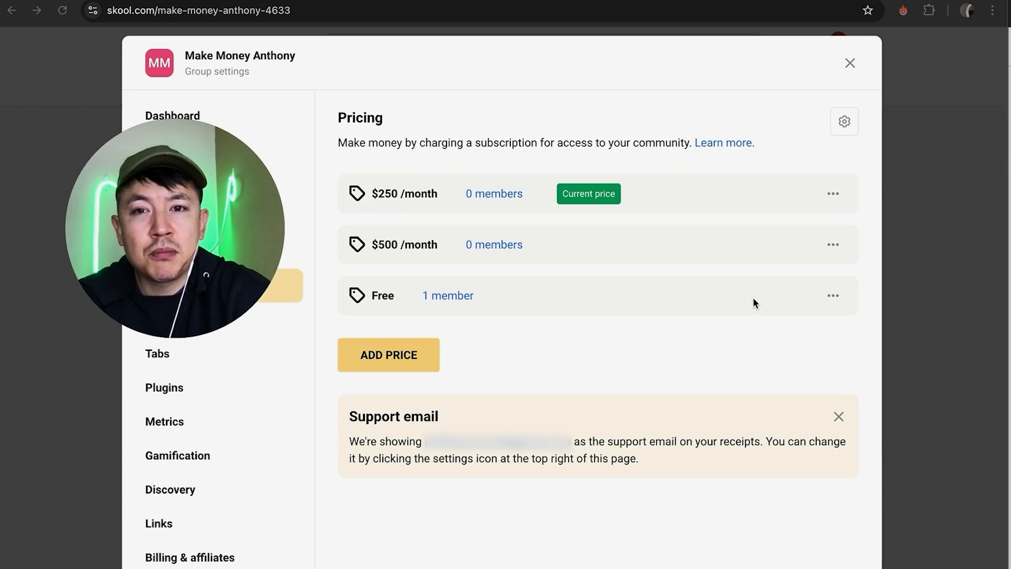
pyautogui.moveTo(604, 337)
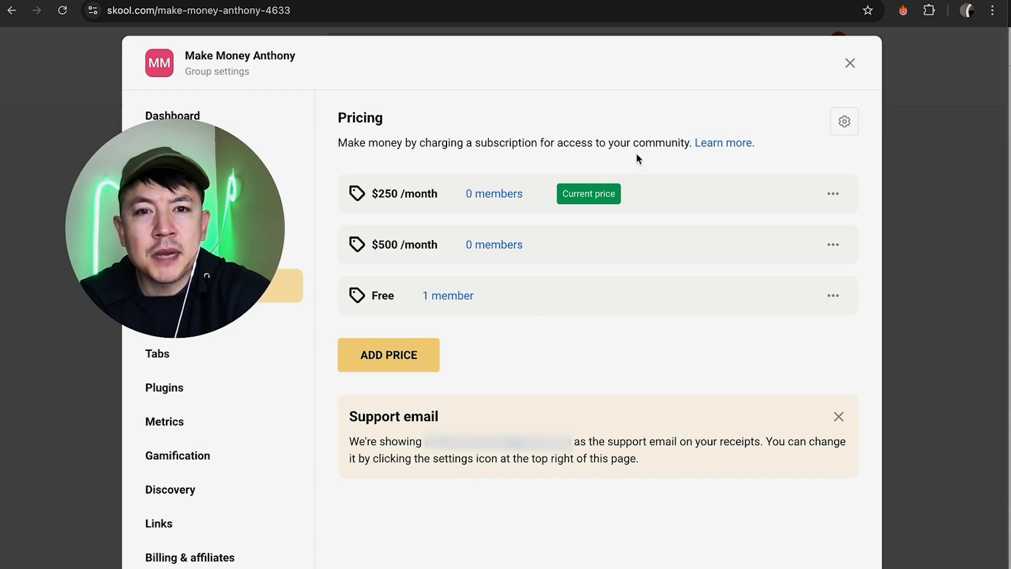
pyautogui.moveTo(493, 193)
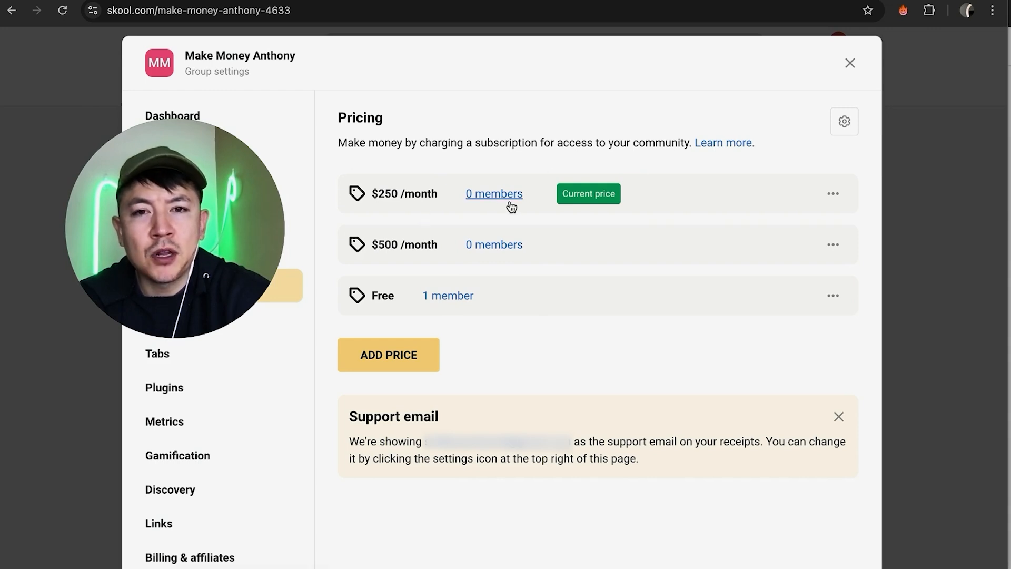
pyautogui.moveTo(354, 216)
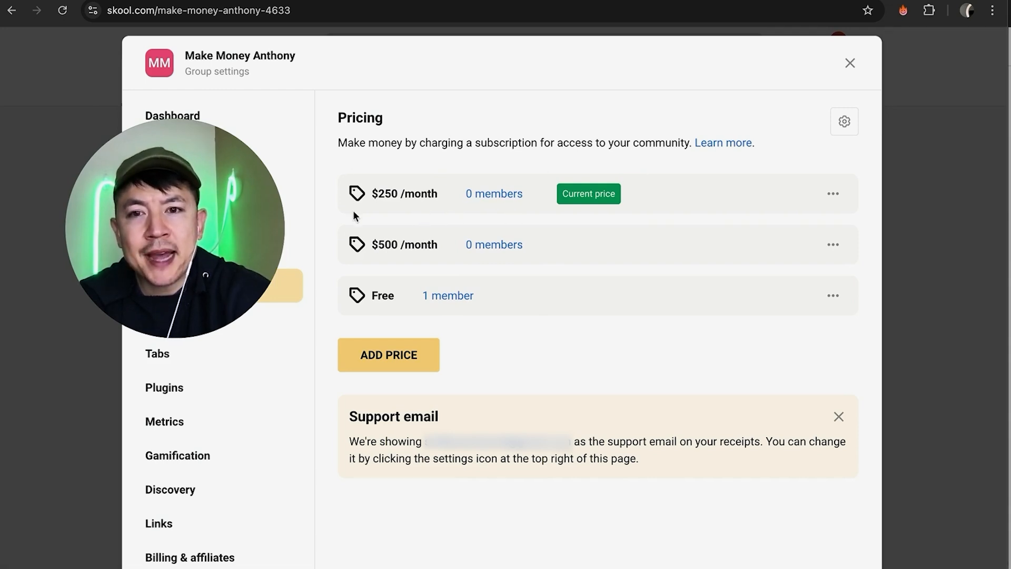
pyautogui.moveTo(494, 244)
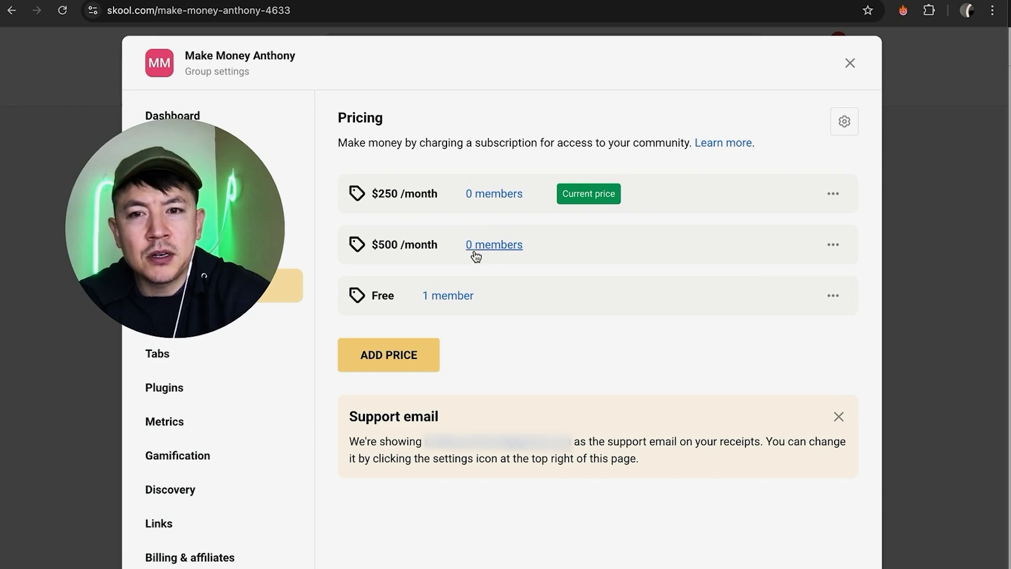
pyautogui.moveTo(832, 245)
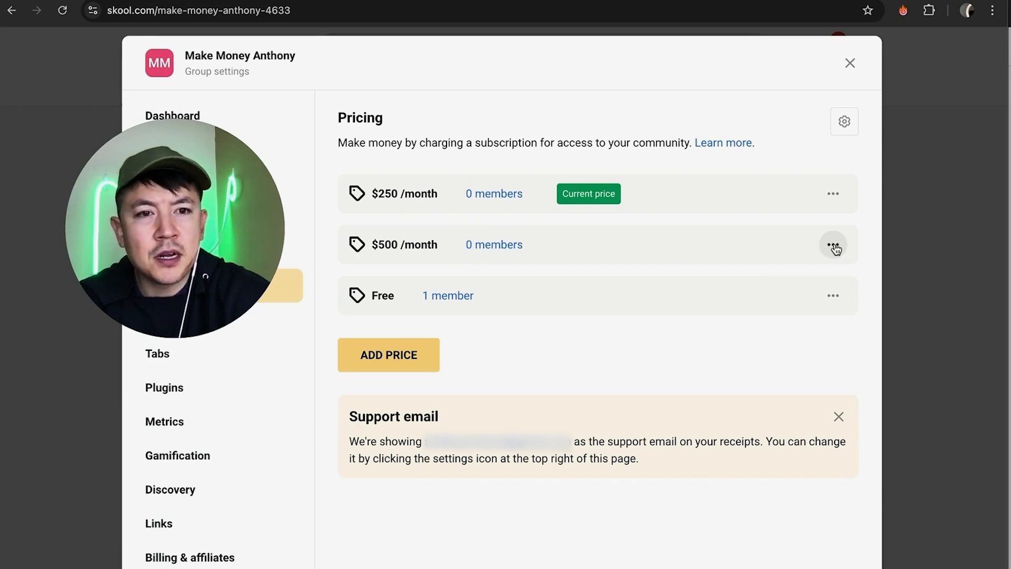
# Step: Set the $500/month tier as current, replacing the $250/month price
pyautogui.click(832, 245)
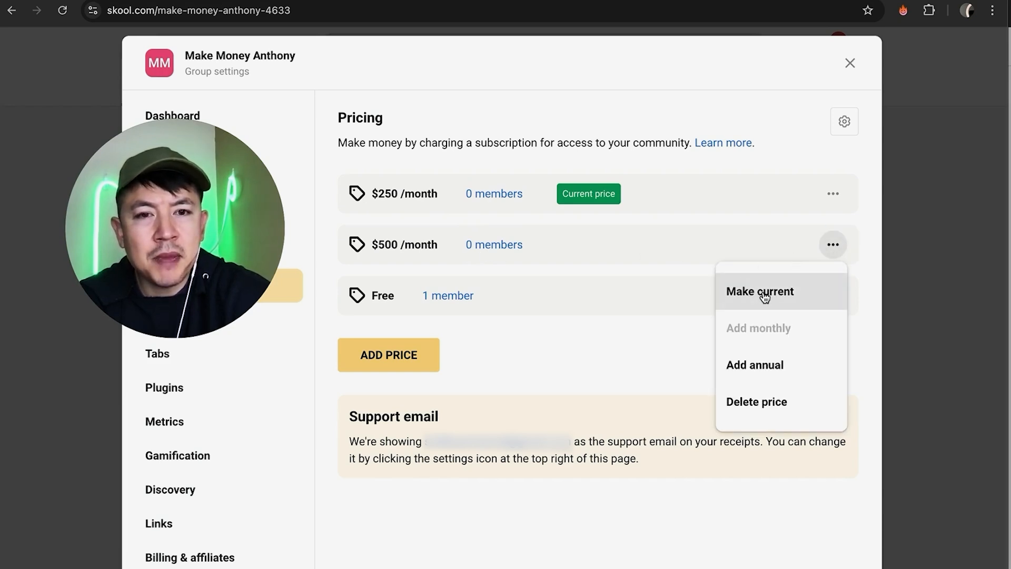
pyautogui.click(759, 290)
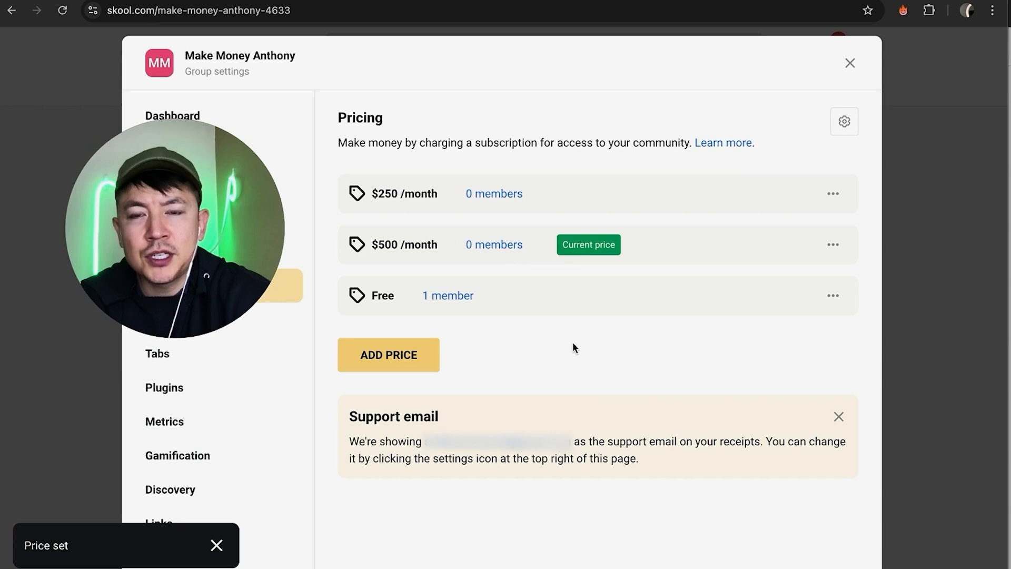
pyautogui.moveTo(538, 253)
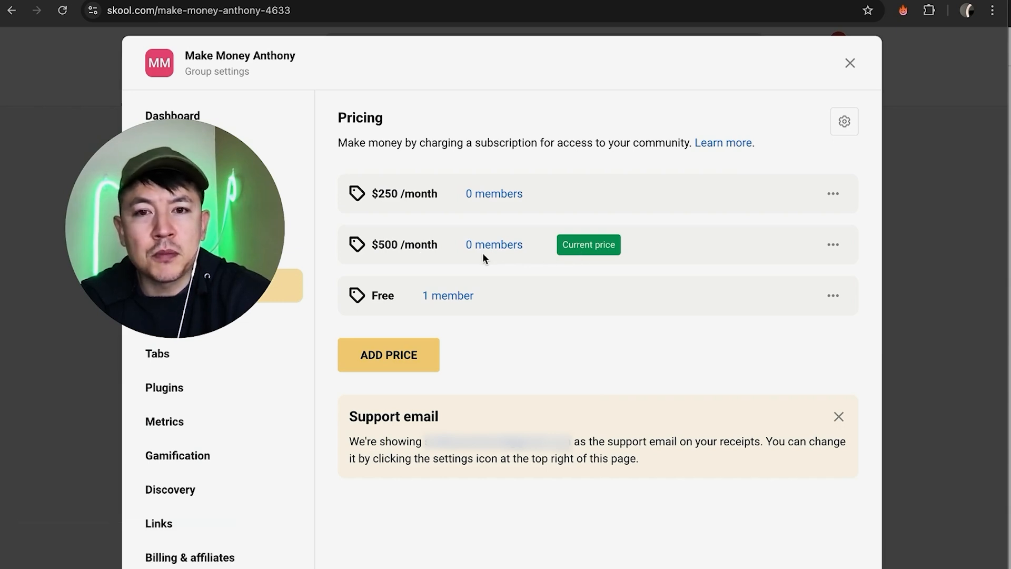
pyautogui.moveTo(425, 274)
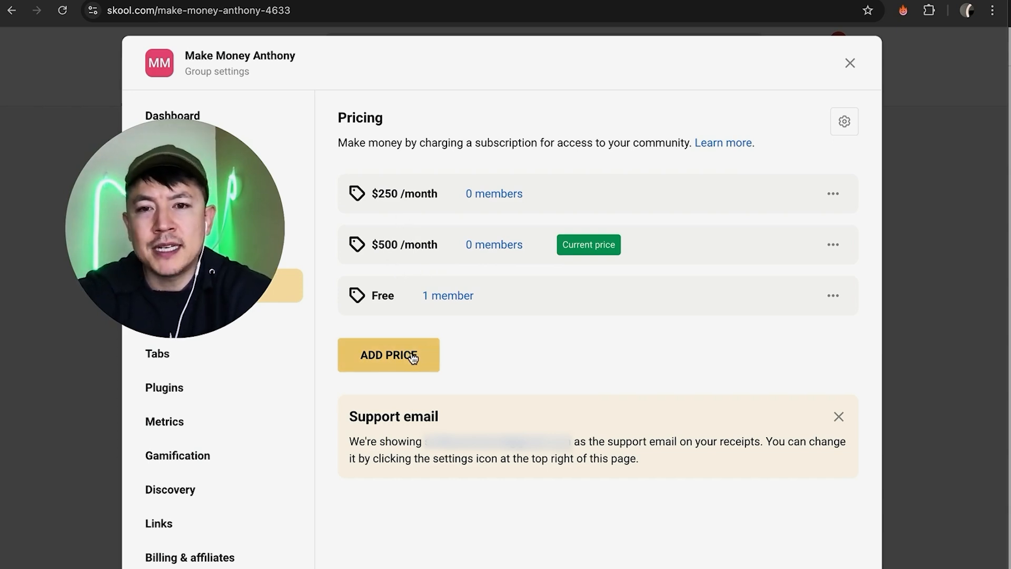
# Step: Draft a monthly-and-annual price of $300 per month and $1500 per year
pyautogui.click(388, 354)
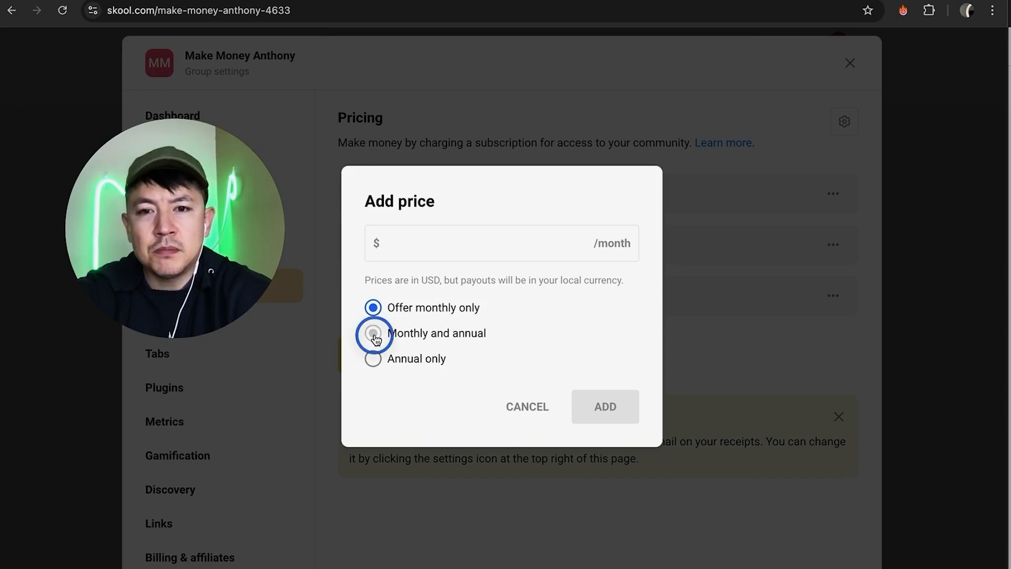
pyautogui.click(372, 333)
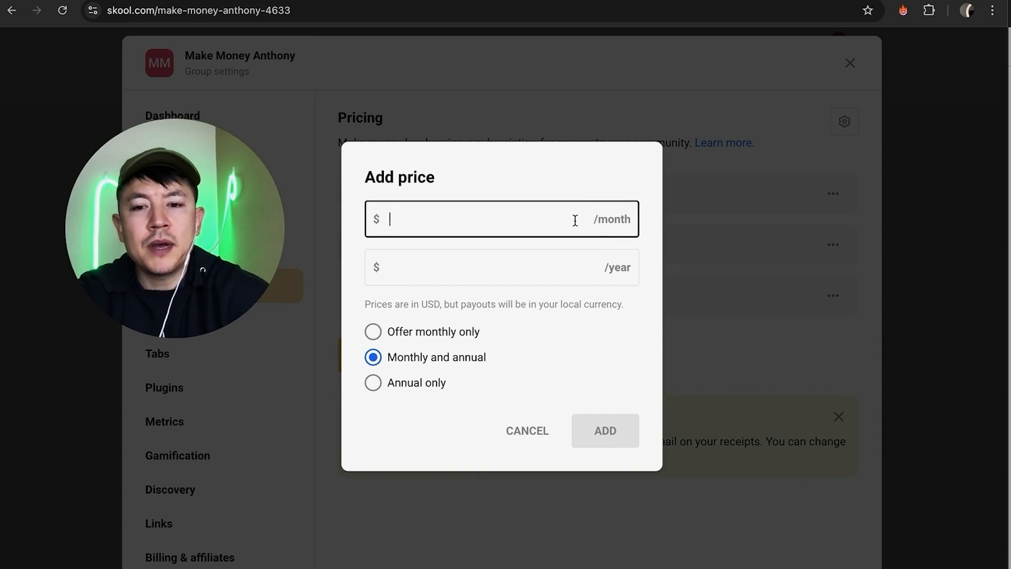
pyautogui.write('300')
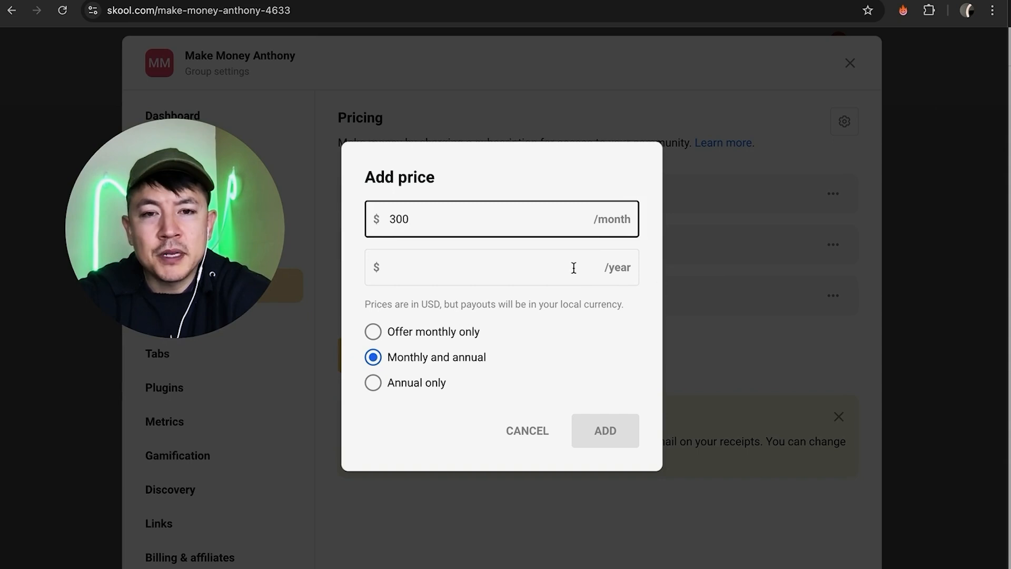
pyautogui.write('3000')
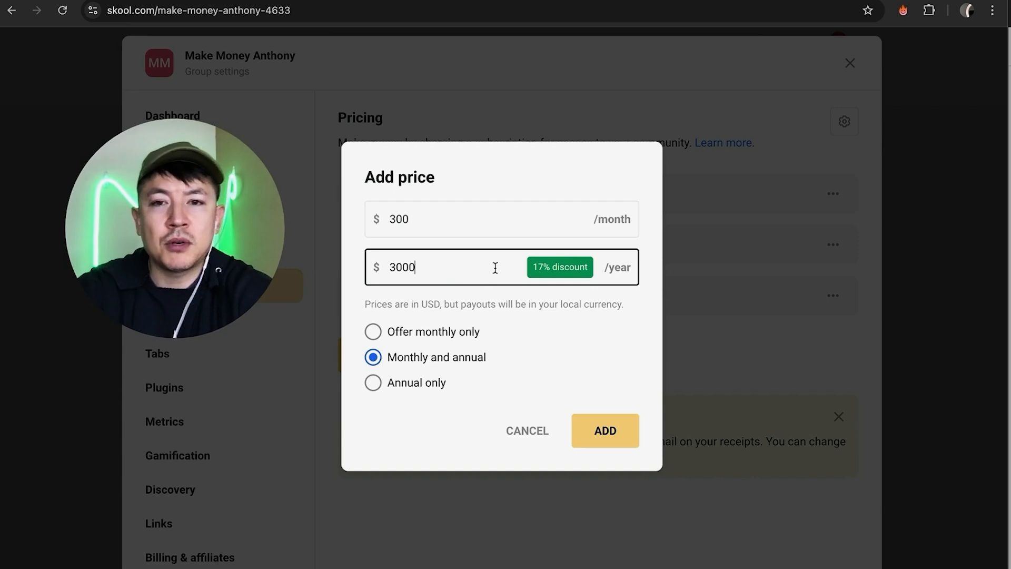
pyautogui.write('1500')
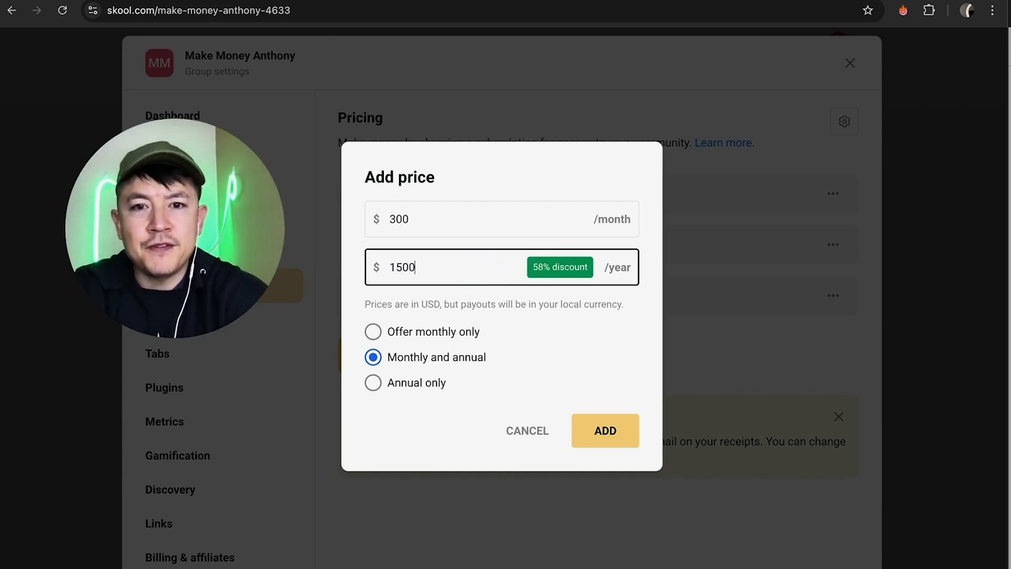
pyautogui.moveTo(524, 294)
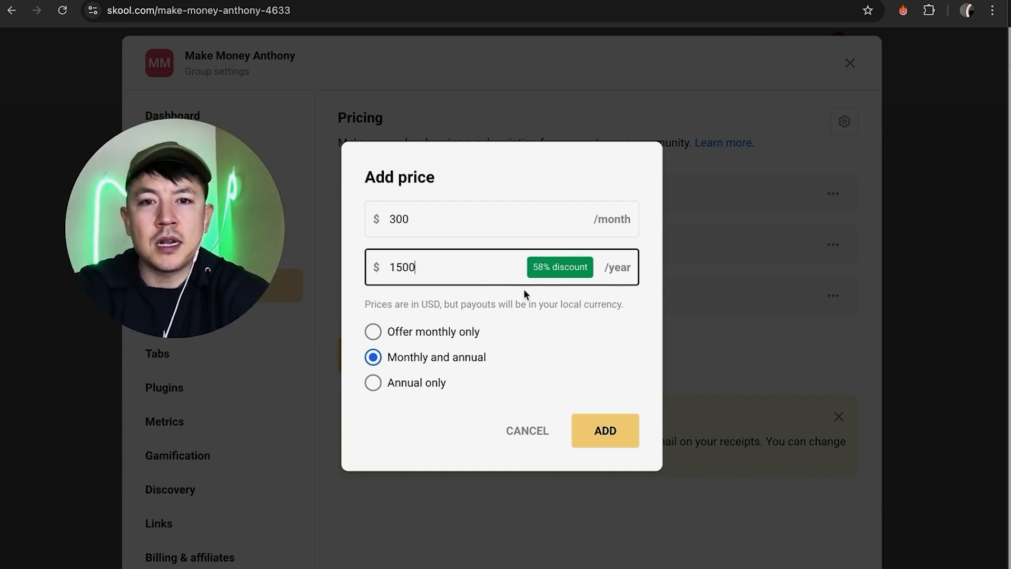
pyautogui.moveTo(591, 249)
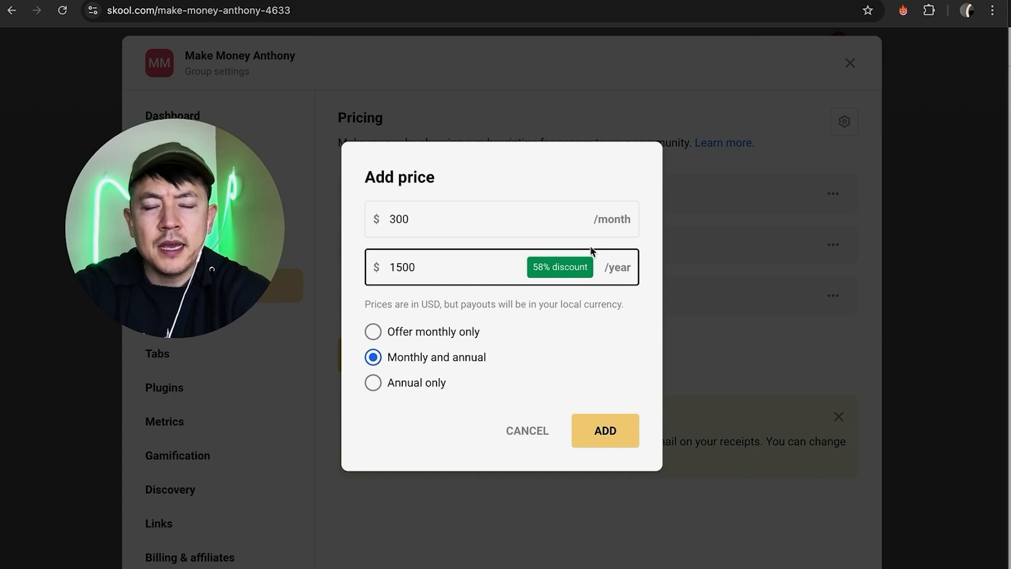
# Step: Save the new $300/month or $1,500/year price, making it current
pyautogui.click(604, 430)
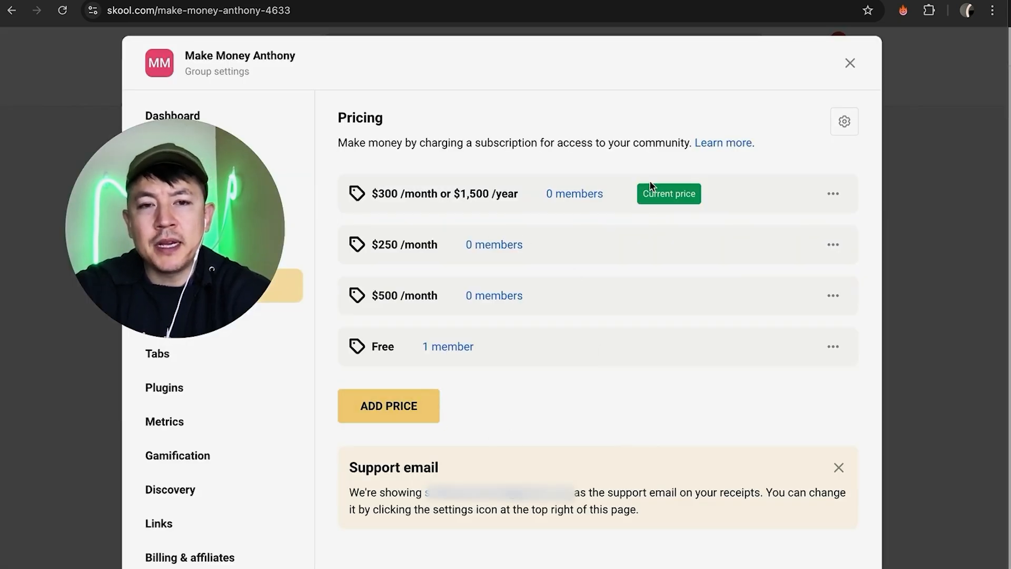
pyautogui.moveTo(613, 368)
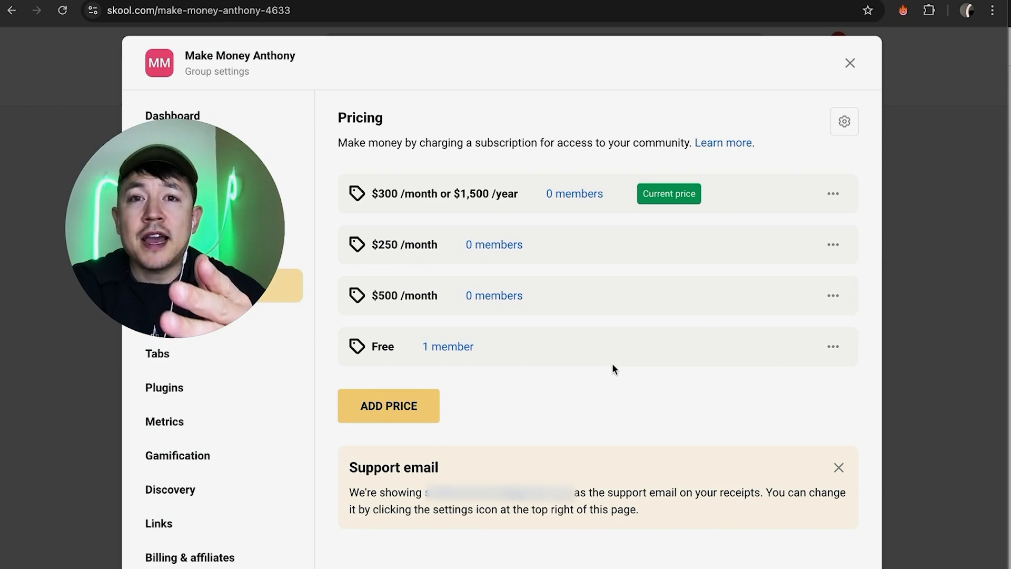